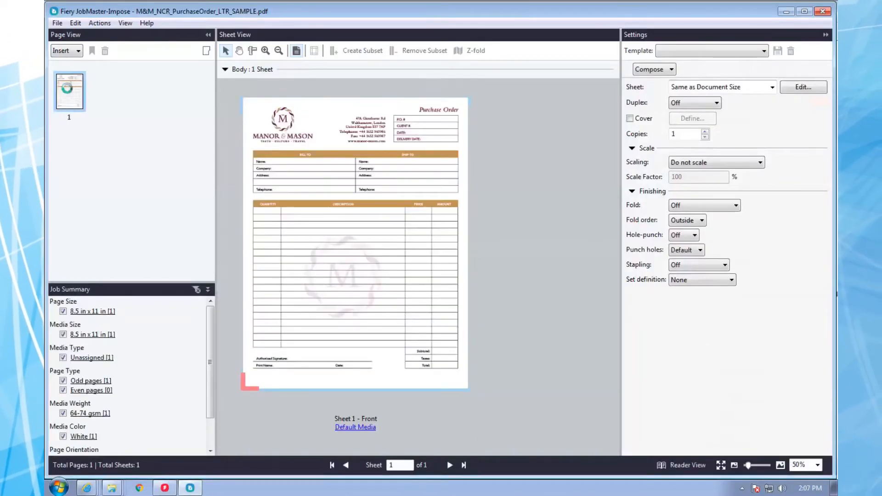
- Put page 2 on yellow media and duplicate the job to 1000 alternating sheets
right_click(104, 91)
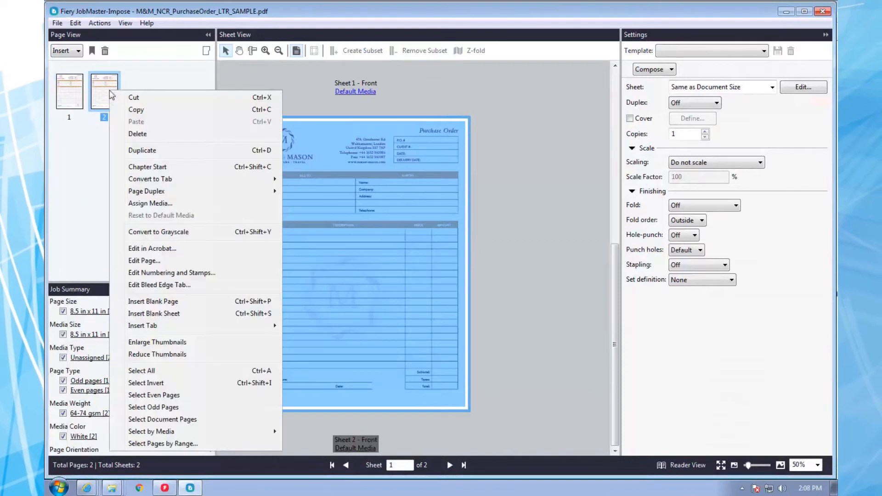
click(150, 203)
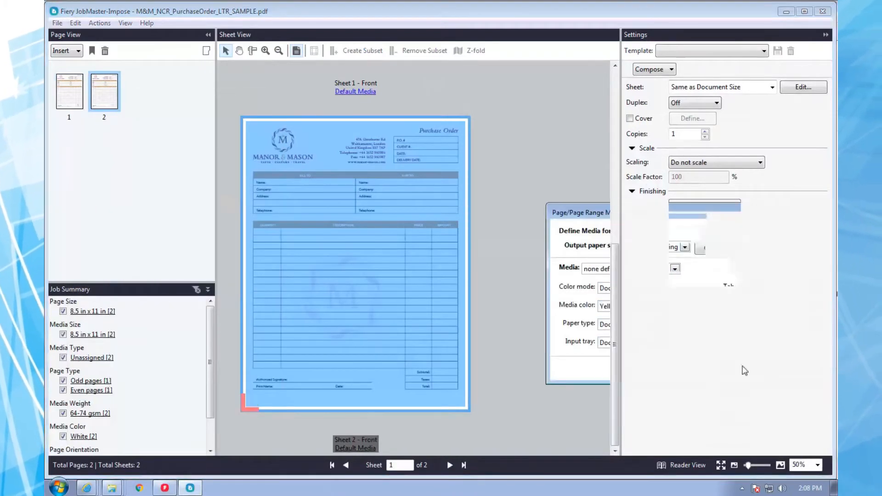
click(75, 23)
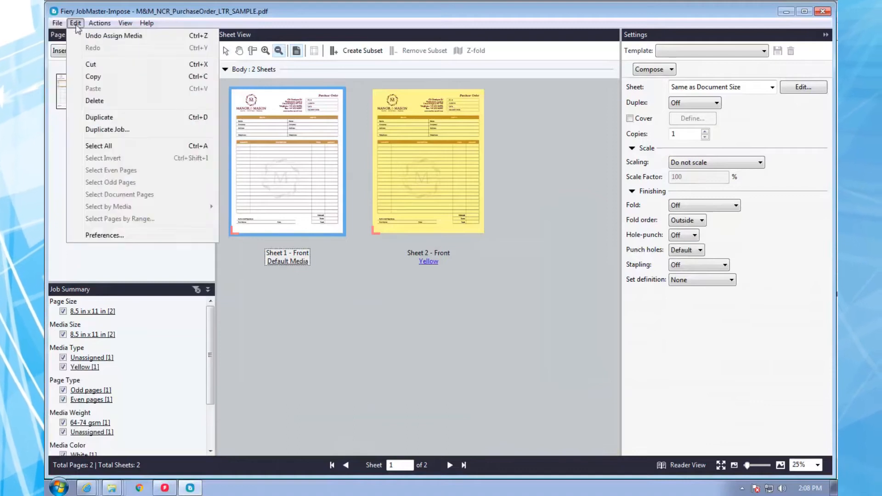
click(108, 130)
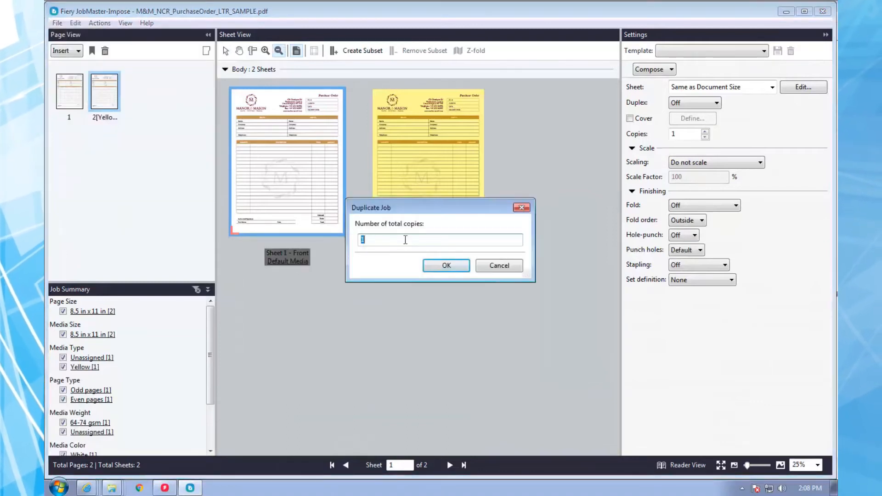
click(446, 265)
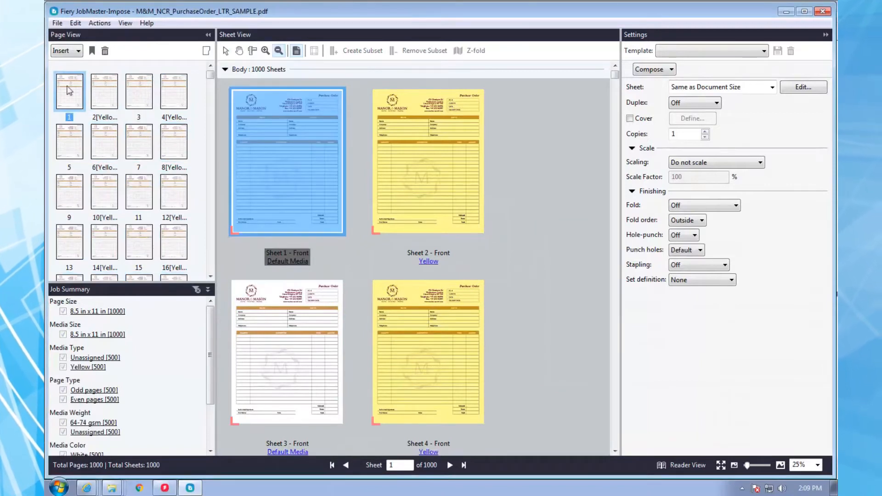
mouse_move(88, 147)
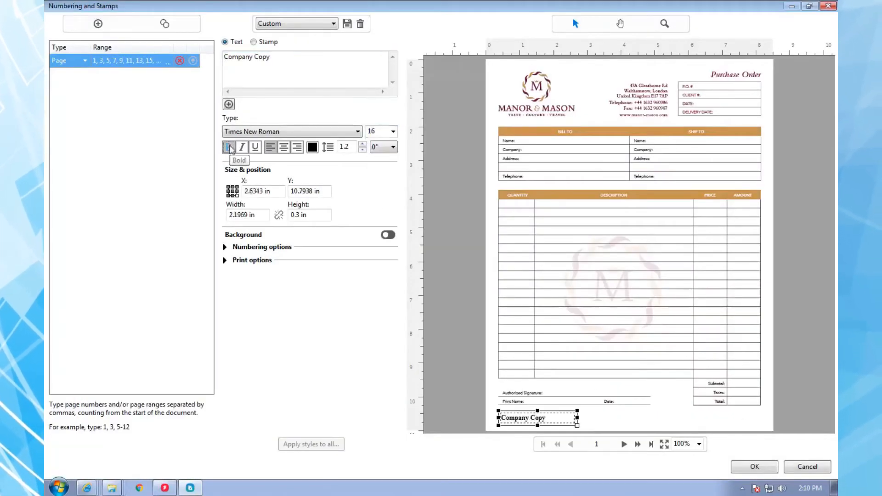
- Make the odd-page 'Company Copy' stamp text bold
click(348, 23)
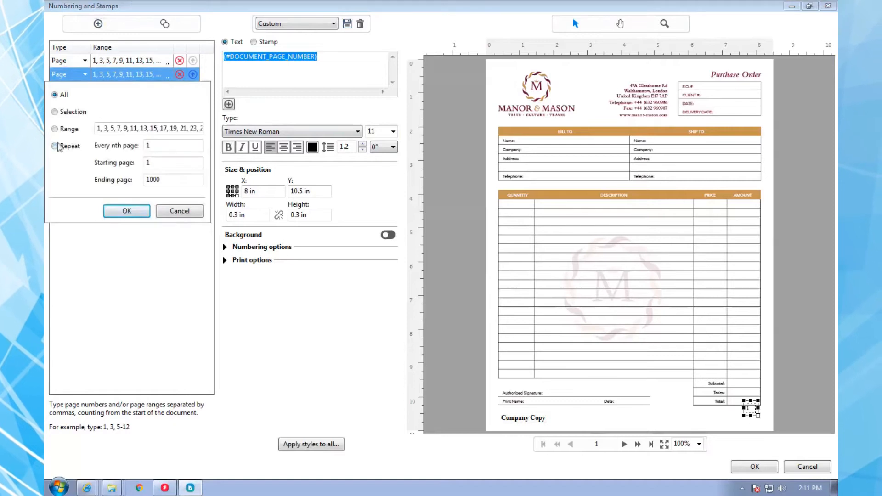
- Apply the saved Customer Copy stamp to every other page starting at page 2
click(54, 146)
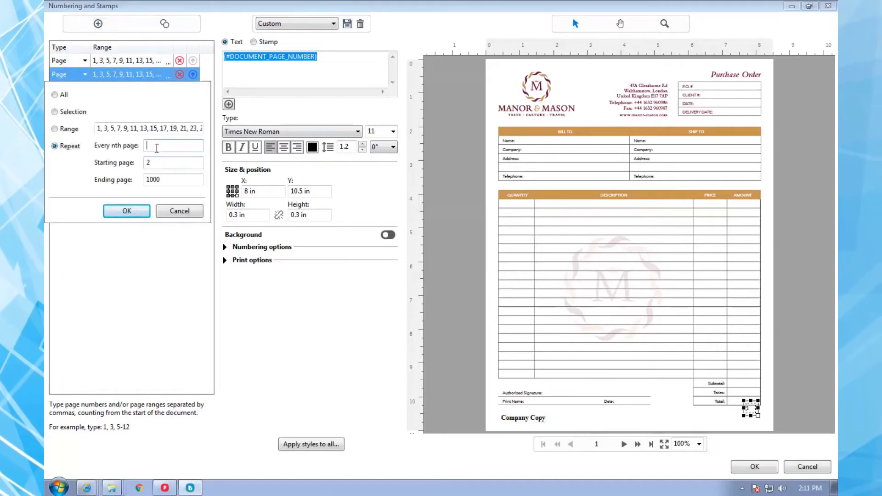
click(126, 210)
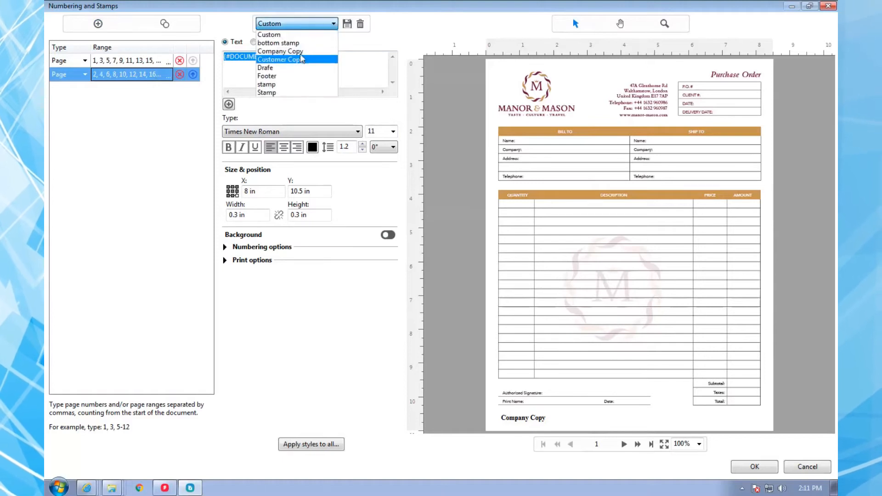
click(280, 60)
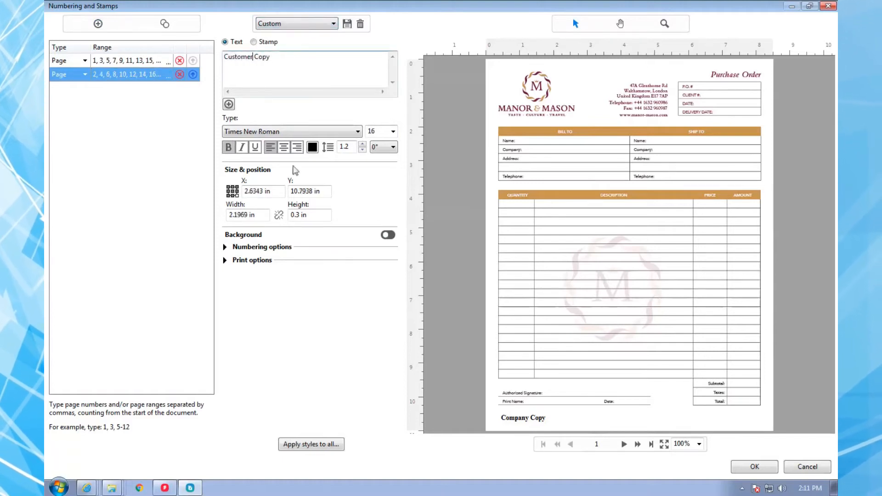
mouse_move(424, 389)
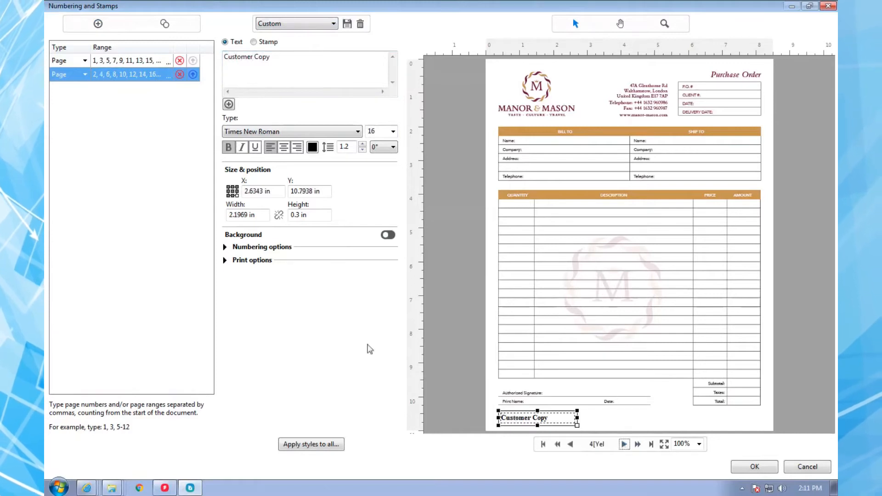
click(97, 24)
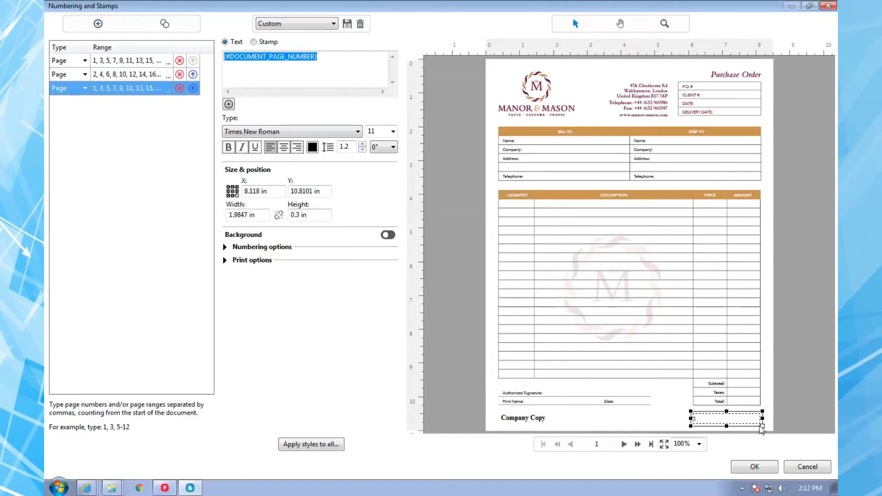
mouse_move(373, 123)
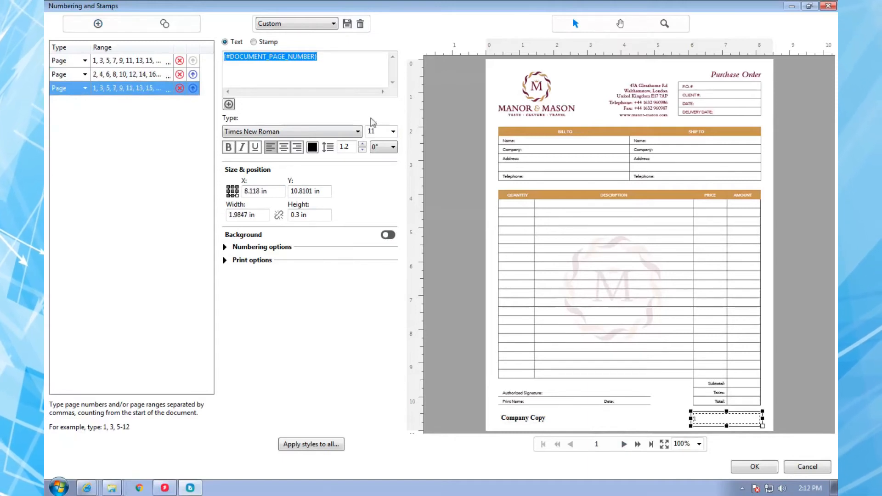
- Stamp 'Invoice #:' numbers on pages 1-1000 at size 16, starting 11111, each repeated twice
text(1-1000)
text(05:)
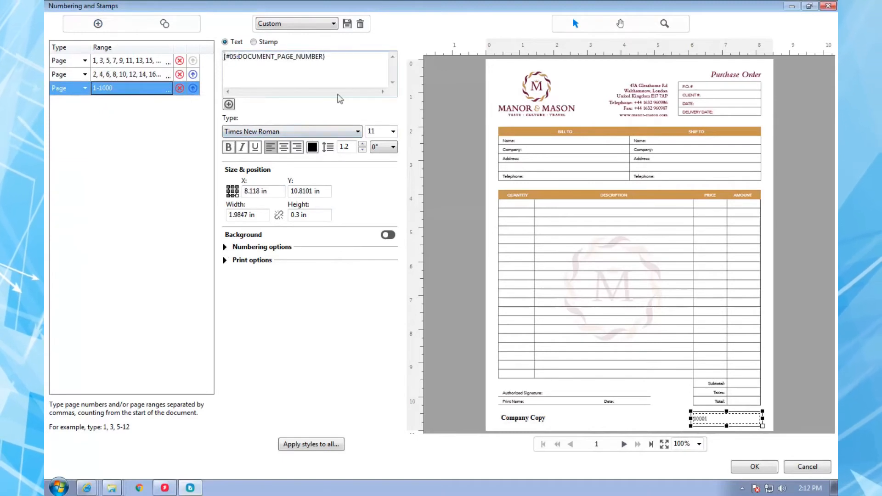
text(Invoice #:)
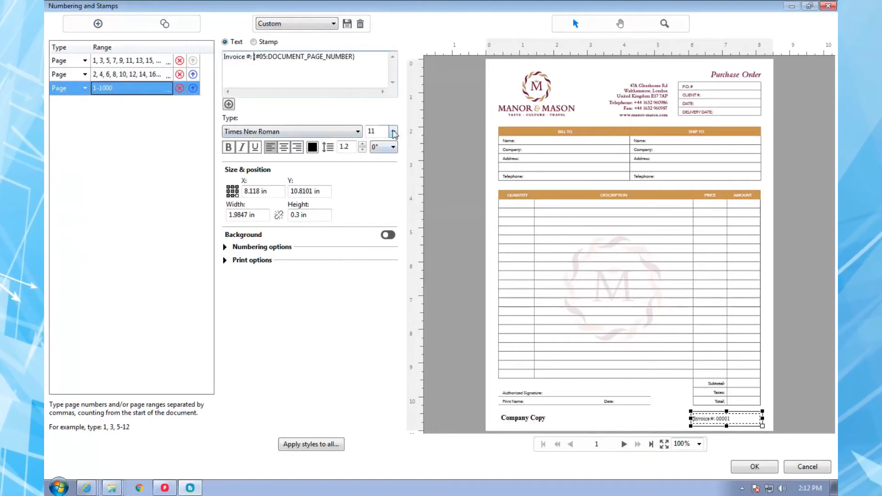
click(225, 247)
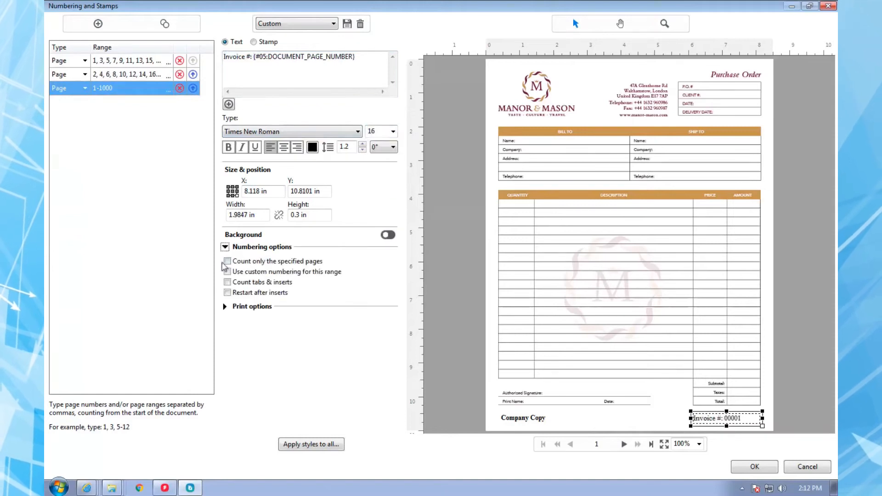
click(227, 272)
text(11111)
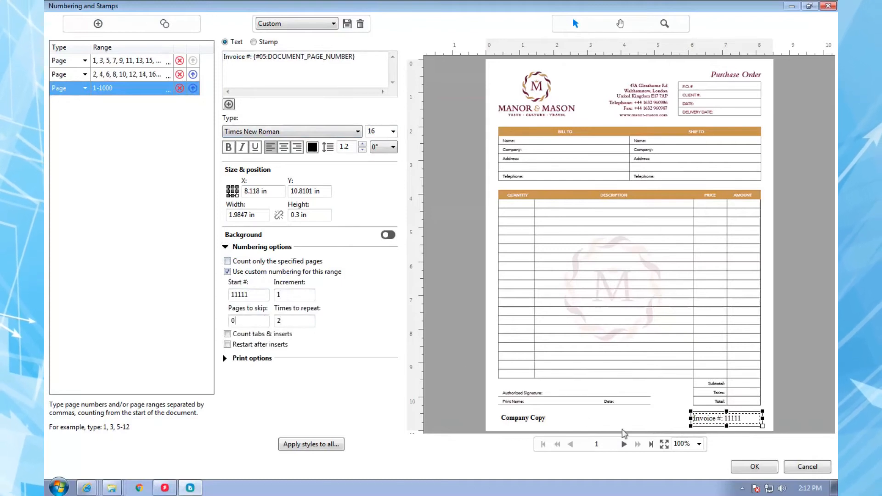
click(624, 444)
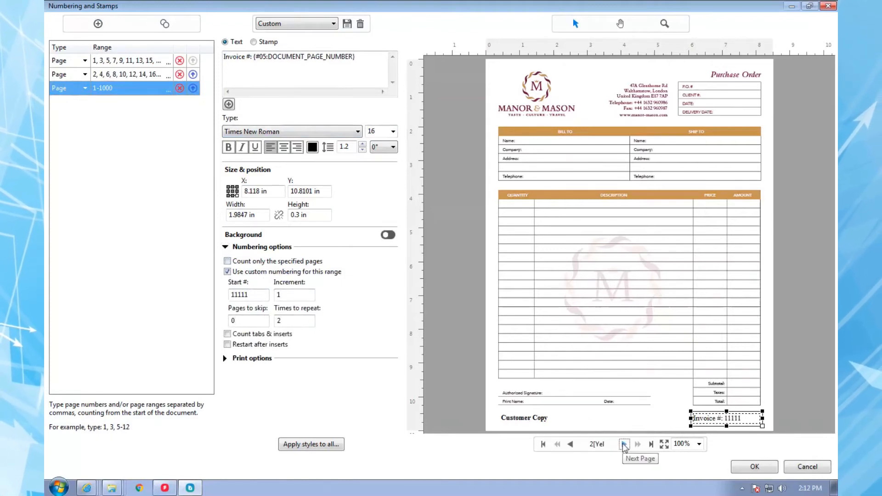
click(624, 444)
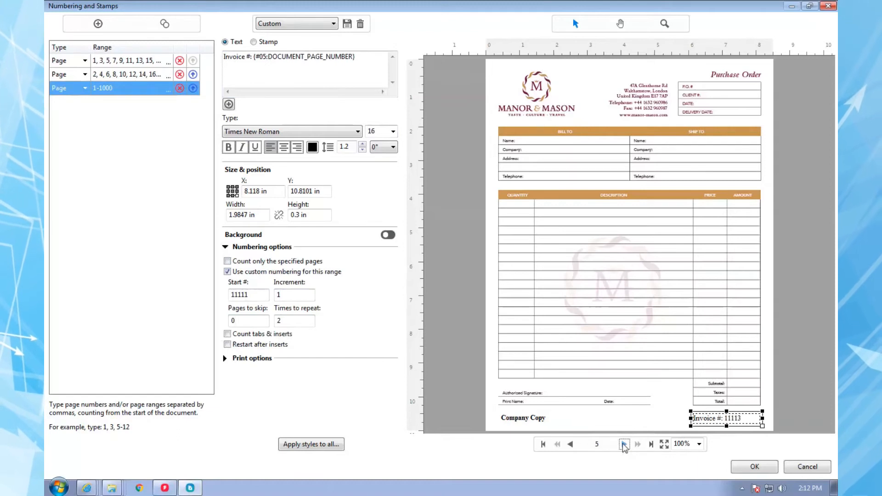
mouse_move(601, 380)
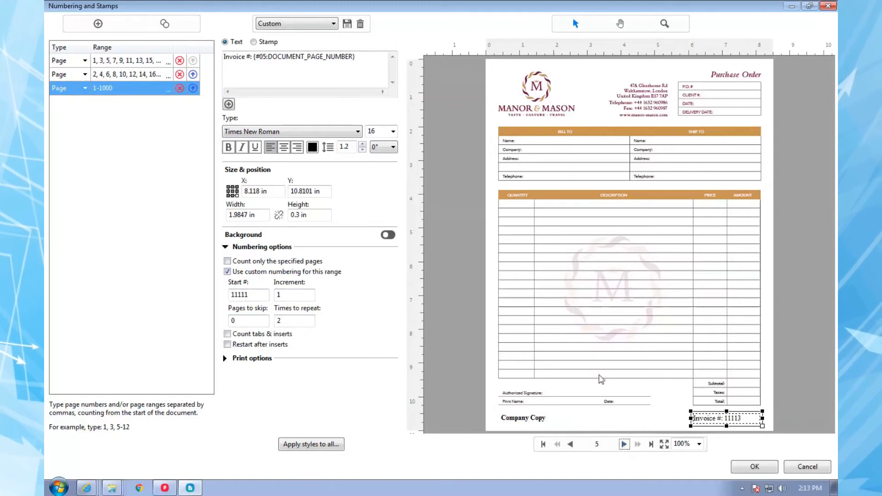
- Confirm the Numbering and Stamps dialog to put the copy labels and invoice numbers on the sheets
click(754, 466)
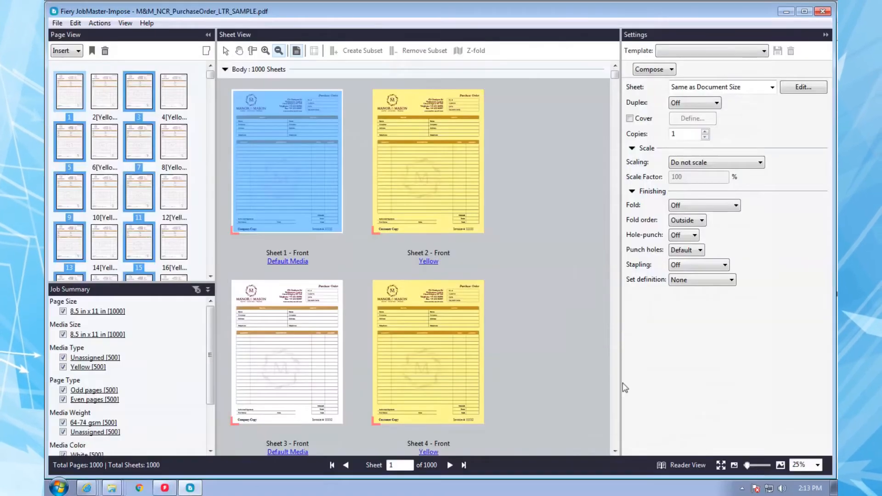
mouse_move(589, 206)
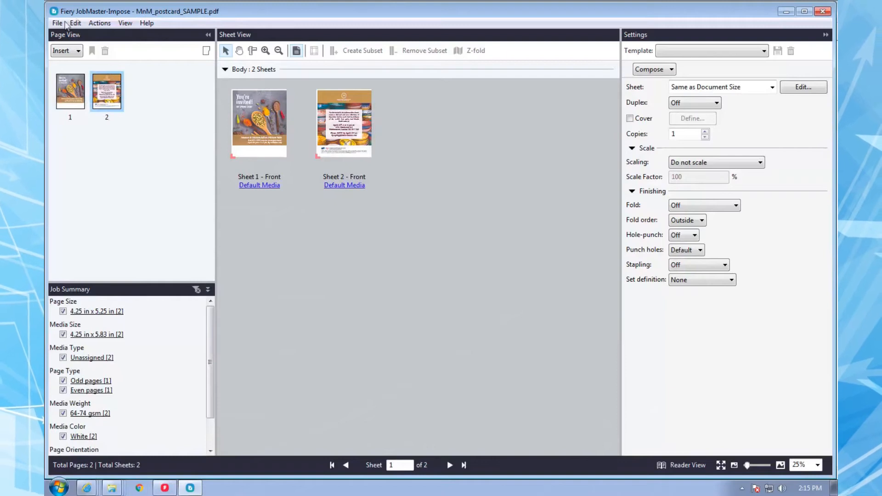
- Duplicate the postcard job to 60 copies, totalling 120 pages
click(75, 23)
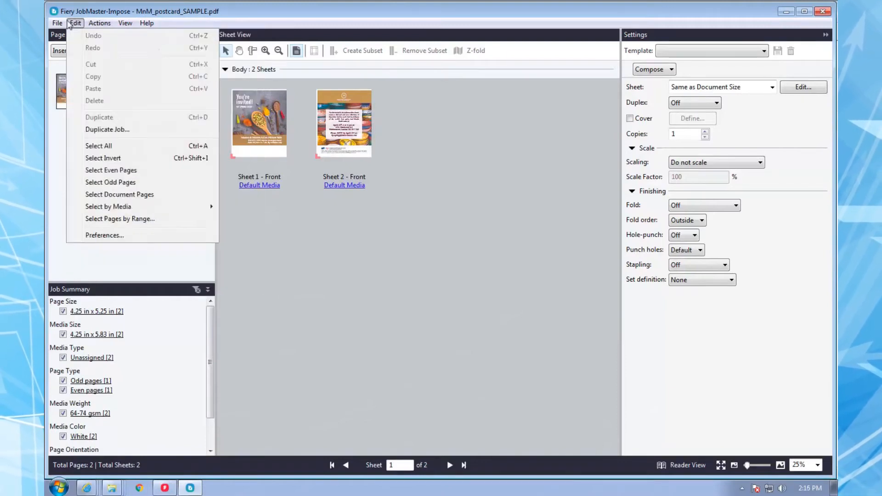
mouse_move(99, 117)
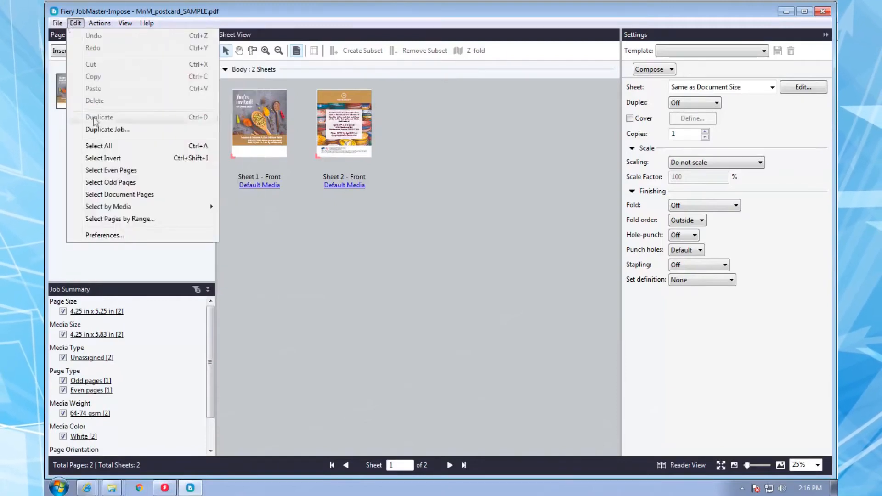
click(108, 129)
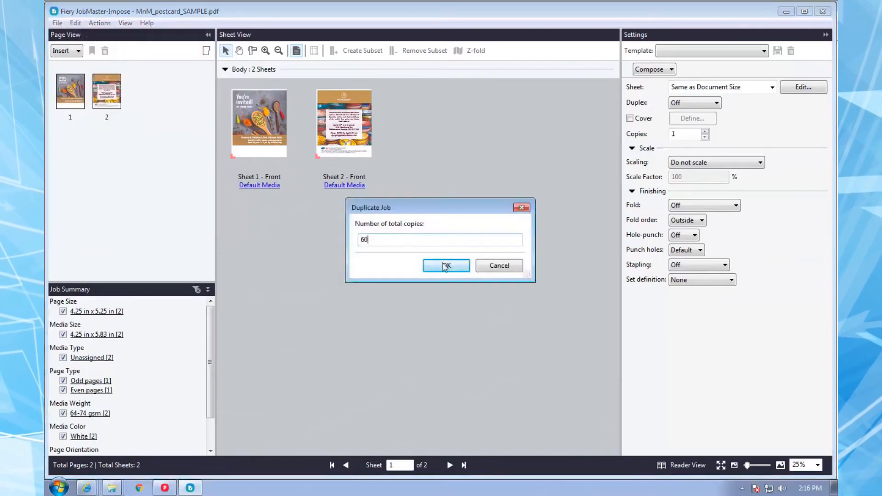
click(446, 265)
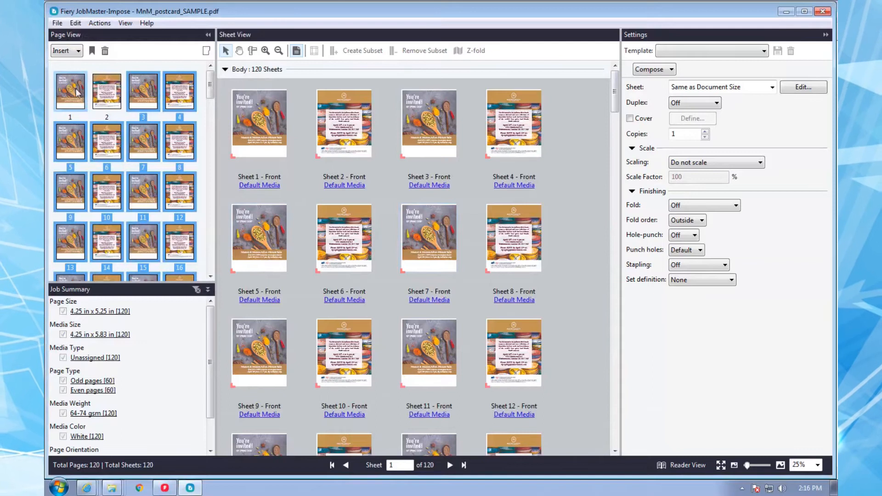
- Number the postcard fronts from #12345, centred, repeating on every second page
right_click(70, 91)
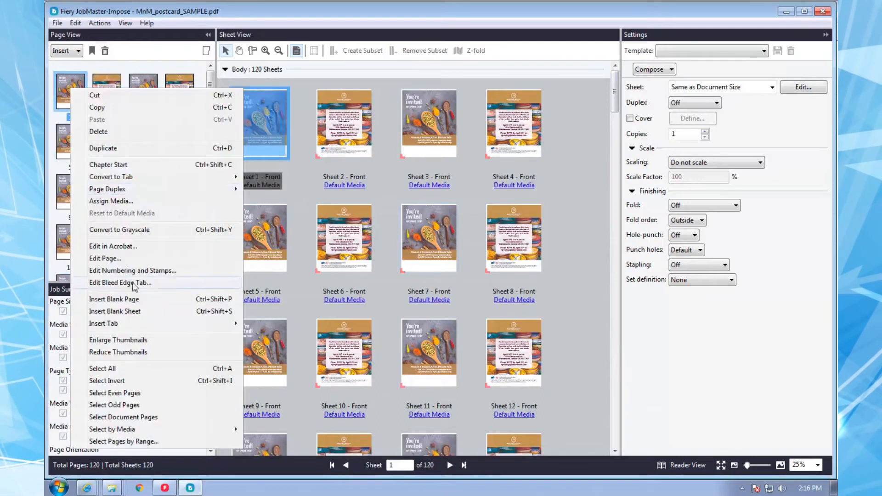
click(132, 271)
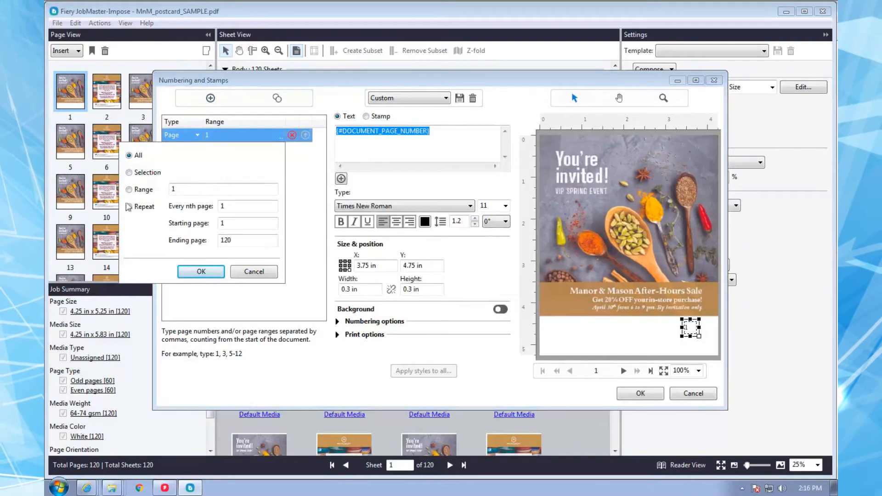
click(201, 271)
text(2)
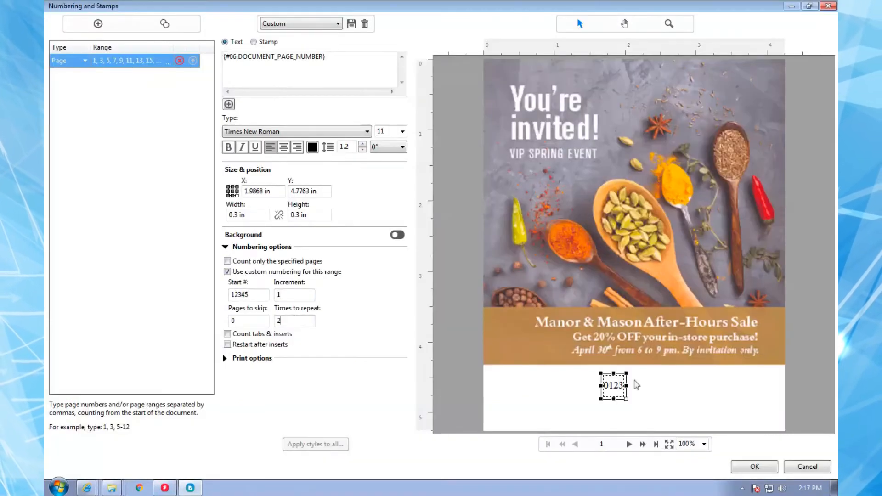
click(284, 147)
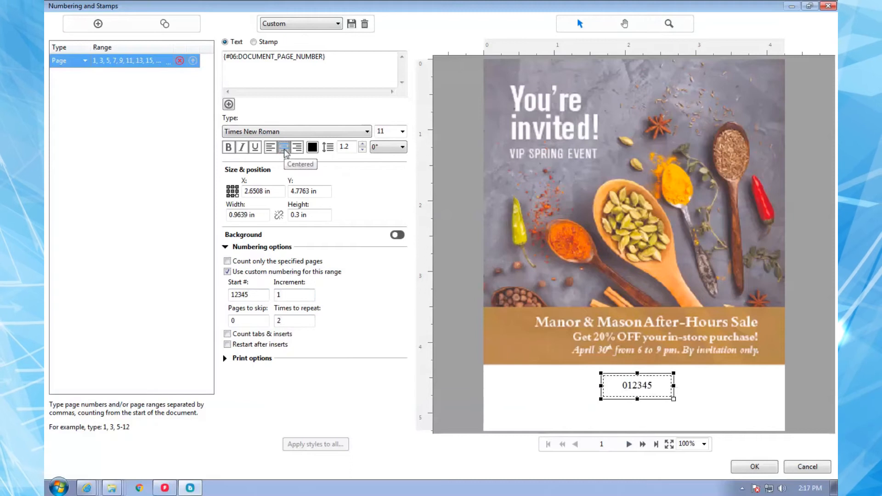
click(642, 444)
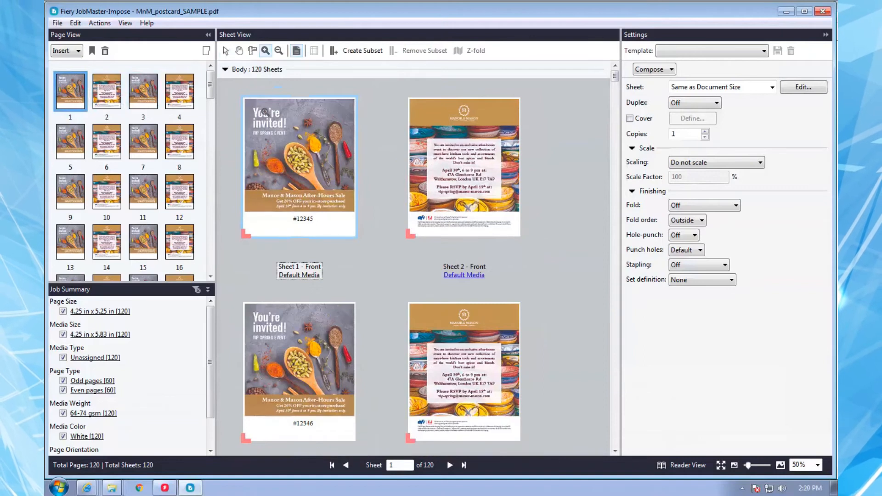
mouse_move(762, 50)
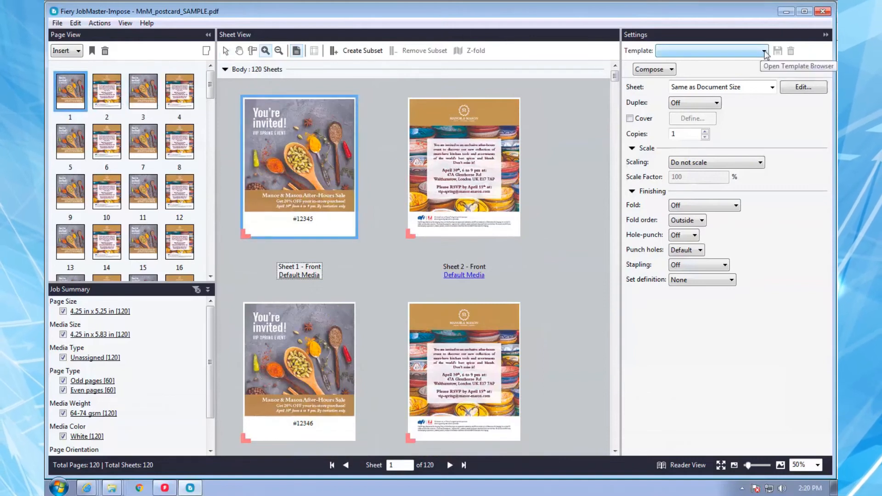
- Set Compose to Gangup and Finish Size to Based on Trim Box (4 × 5 in)
click(652, 69)
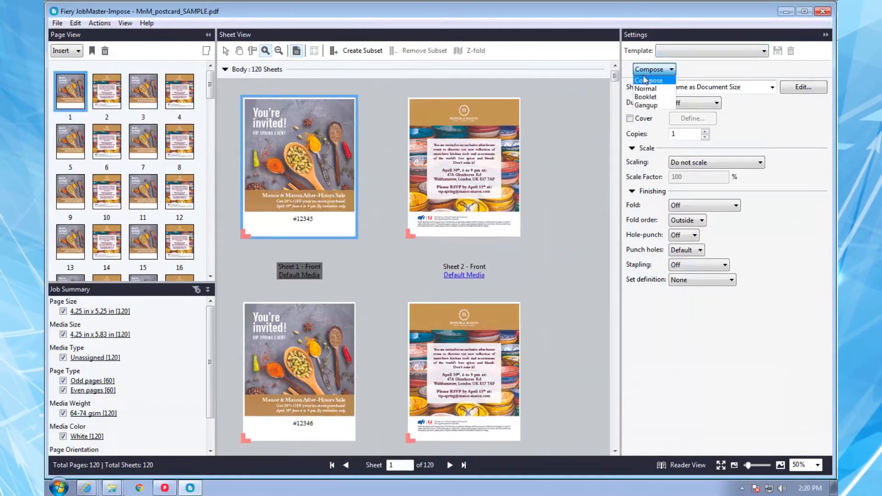
mouse_move(646, 106)
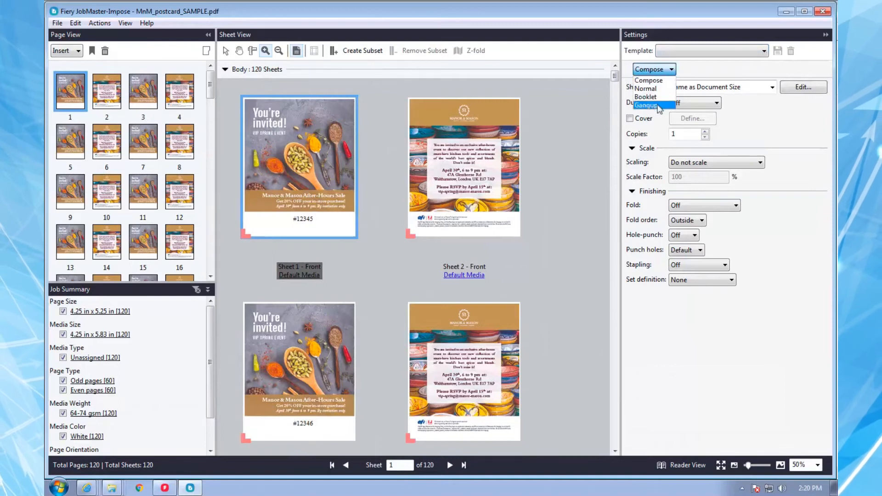
click(646, 106)
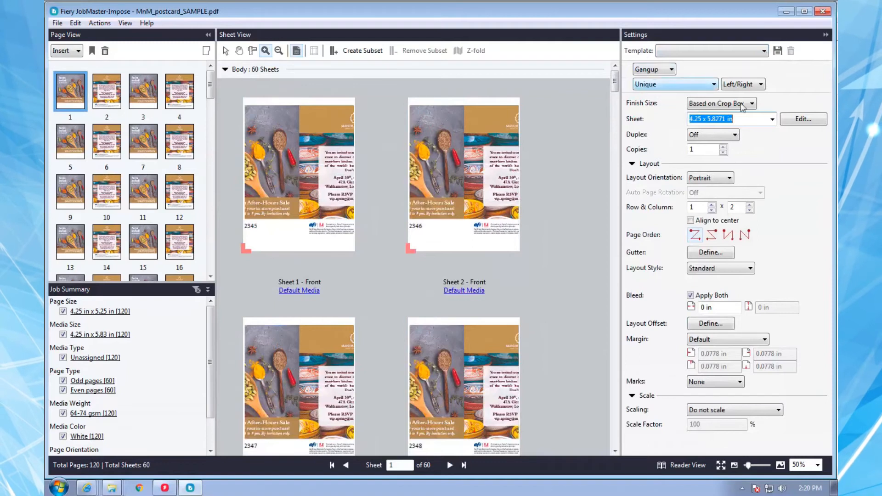
click(752, 103)
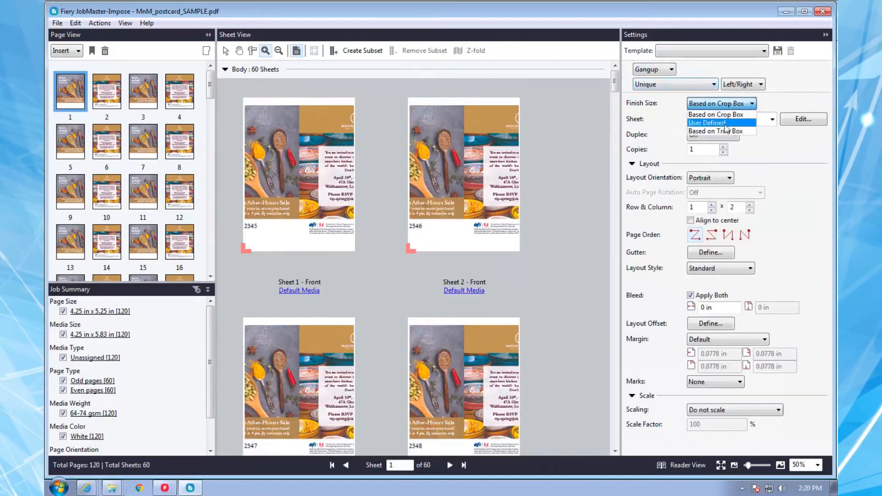
click(715, 130)
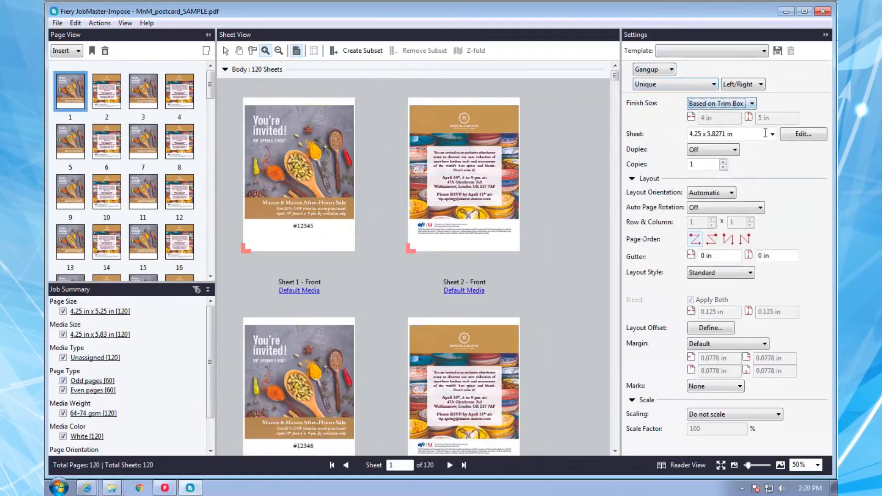
- Use duplex 11x17 sheets for the unique-collate gang-up, giving 8 sheets
click(772, 134)
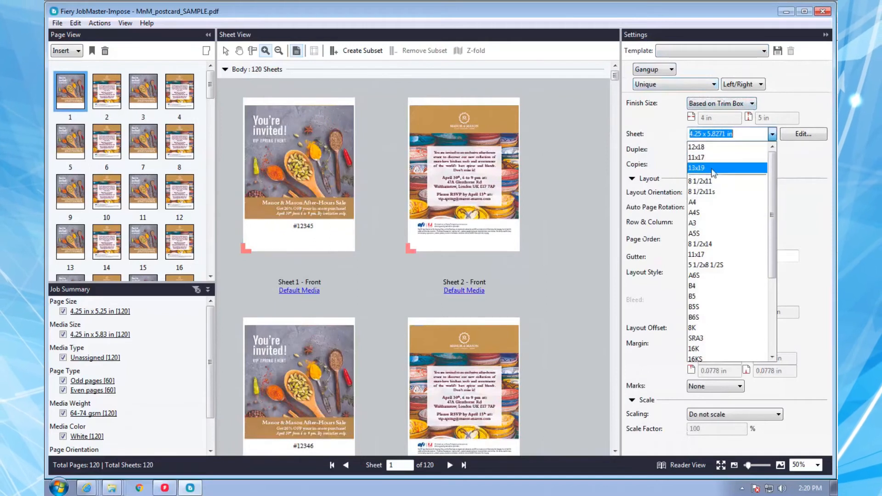
click(696, 157)
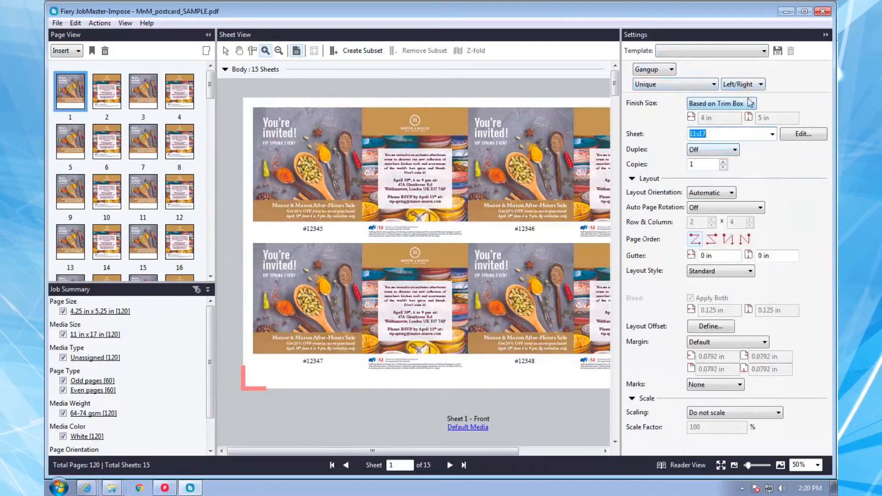
mouse_move(739, 206)
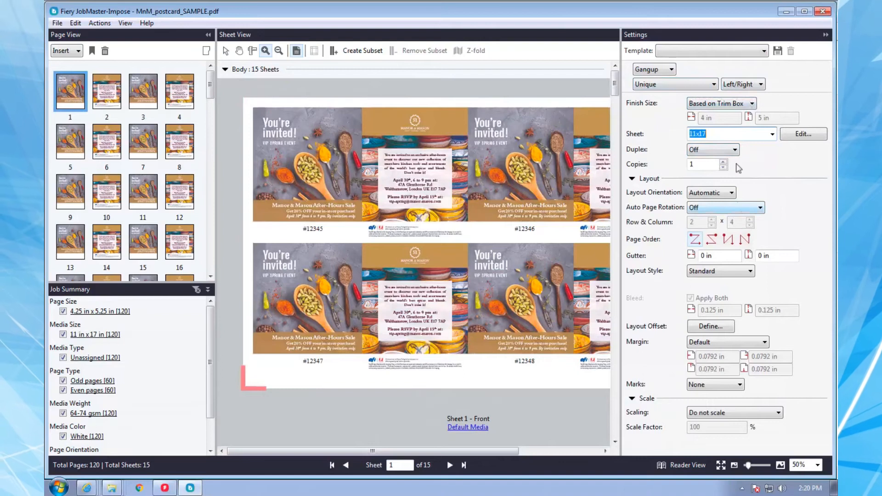
click(712, 150)
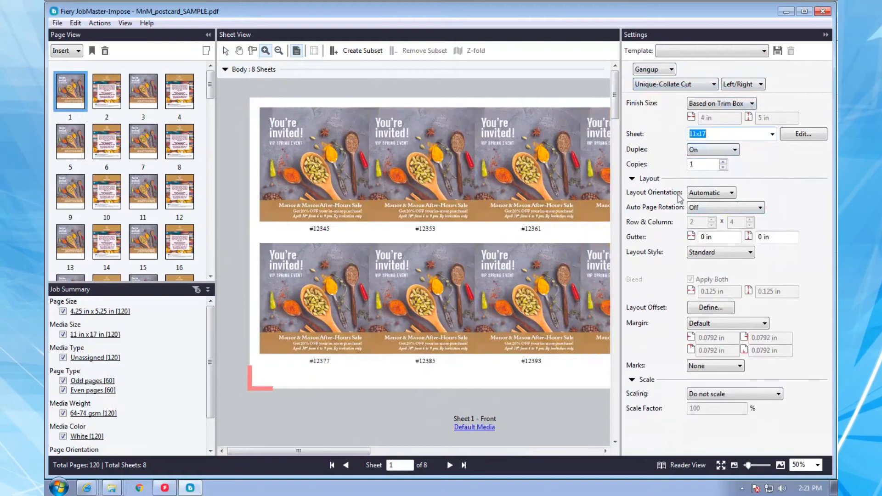
mouse_move(794, 155)
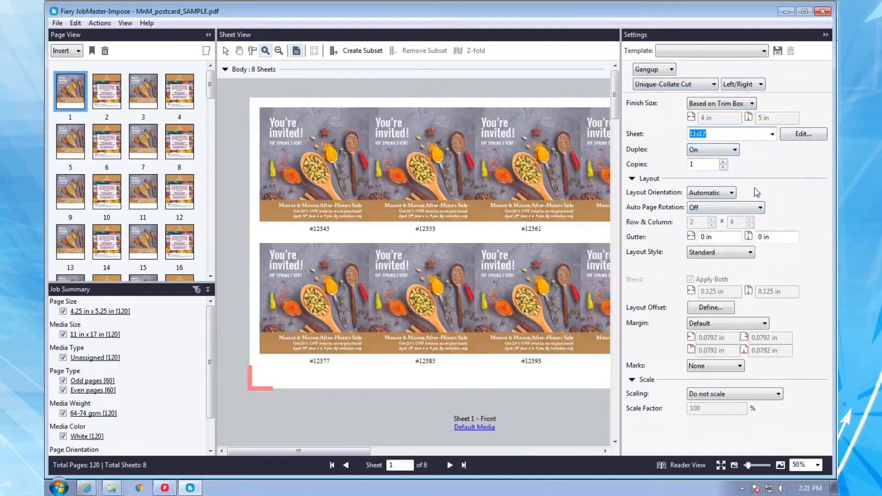
mouse_move(626, 55)
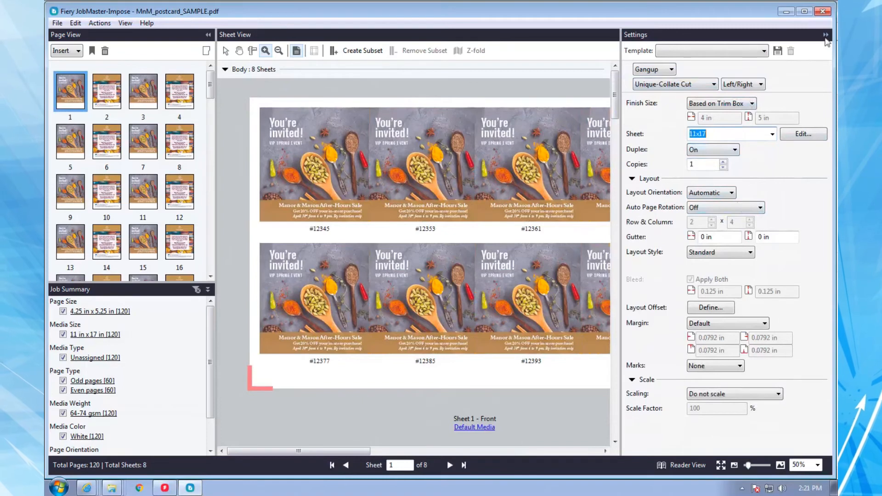
click(824, 35)
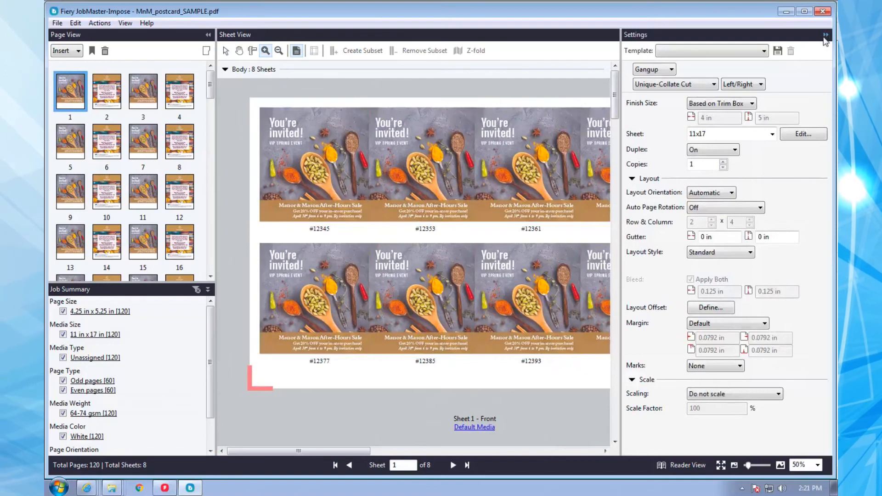
mouse_move(802, 219)
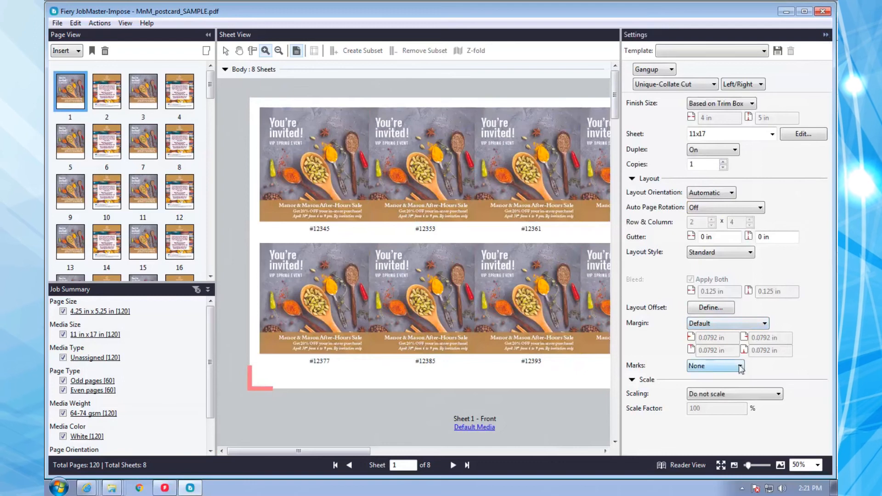
- Set Marks to Define, enable trim marks, and review registration mark device types
click(715, 366)
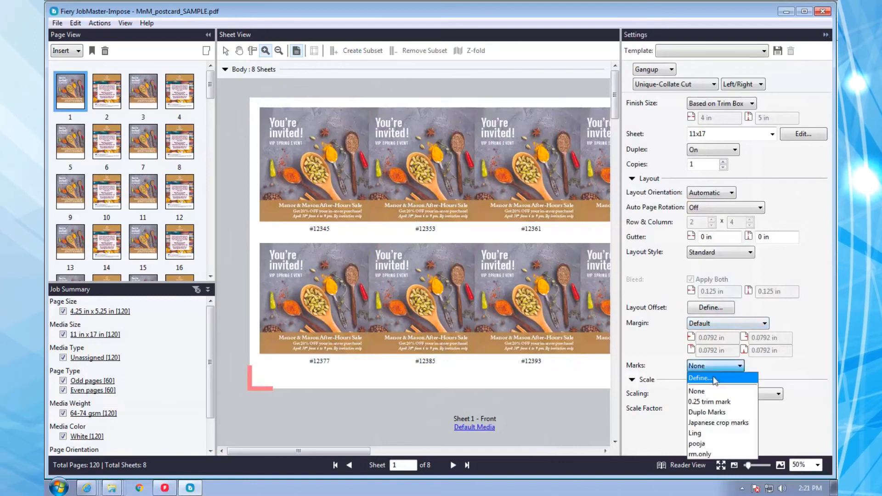
click(700, 377)
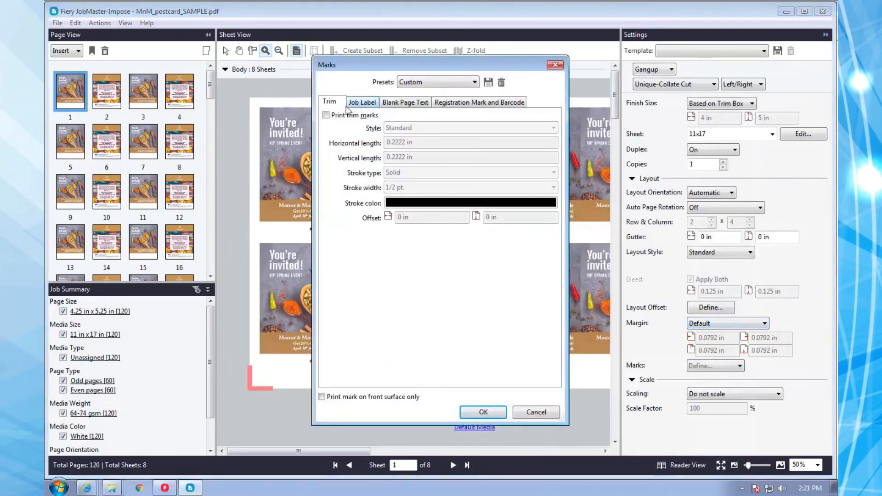
click(326, 115)
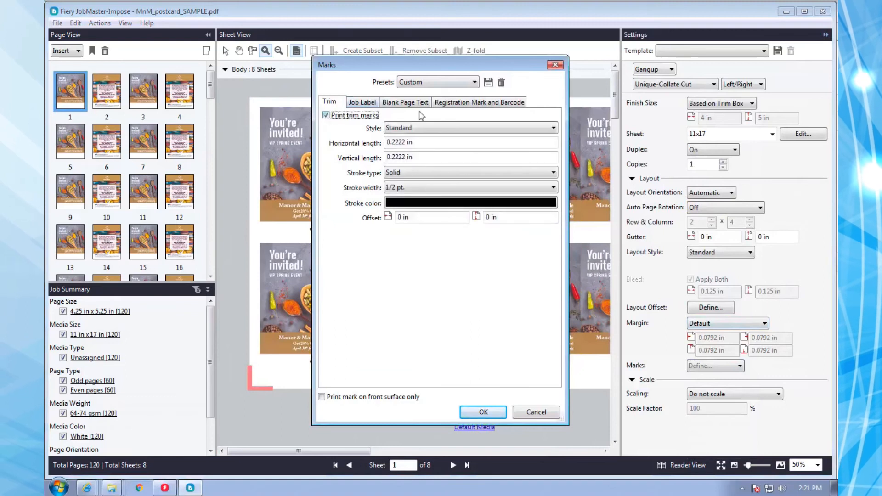
click(479, 102)
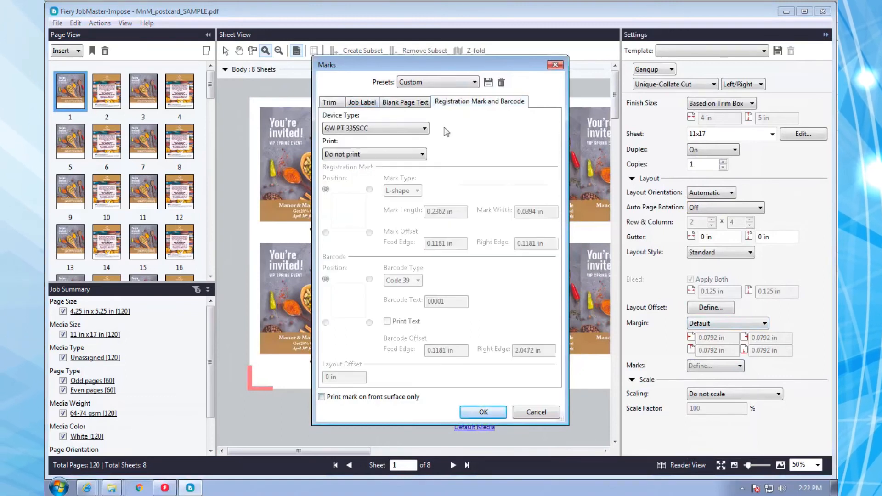
click(423, 128)
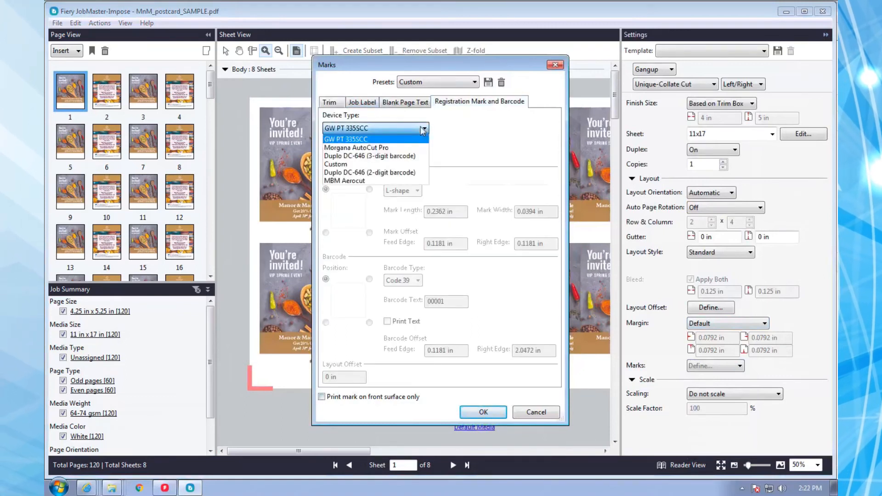
mouse_move(355, 147)
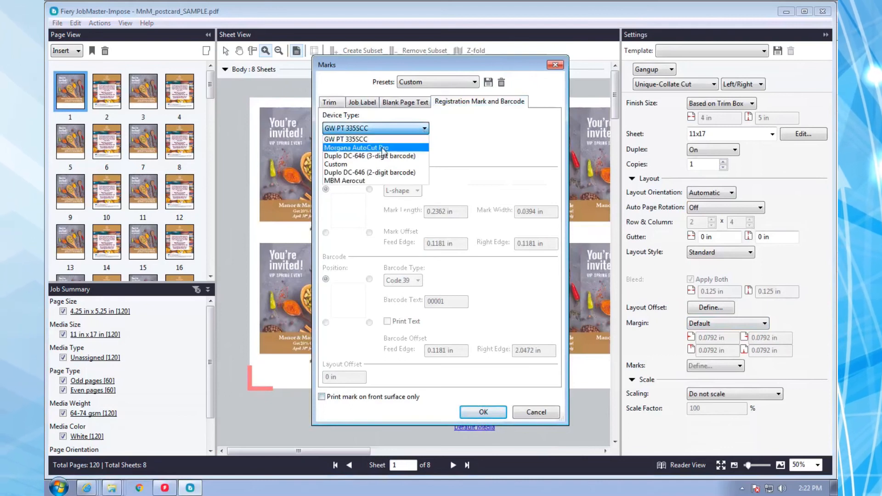
mouse_move(375, 181)
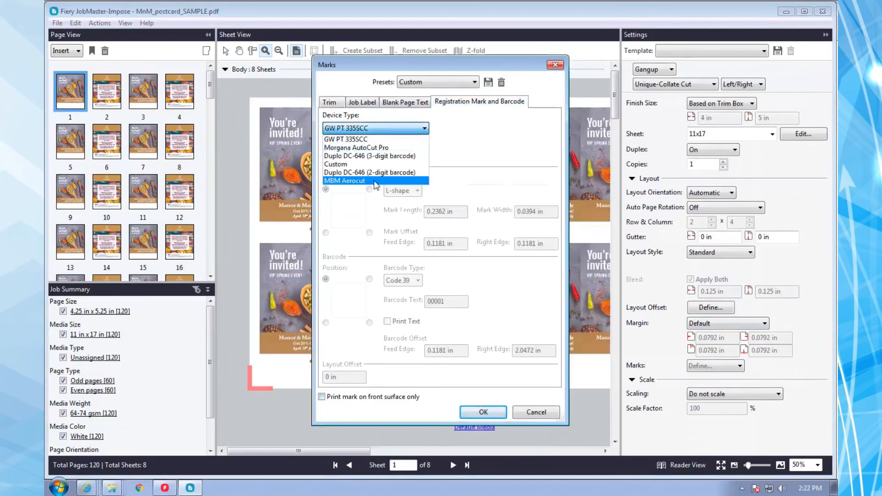